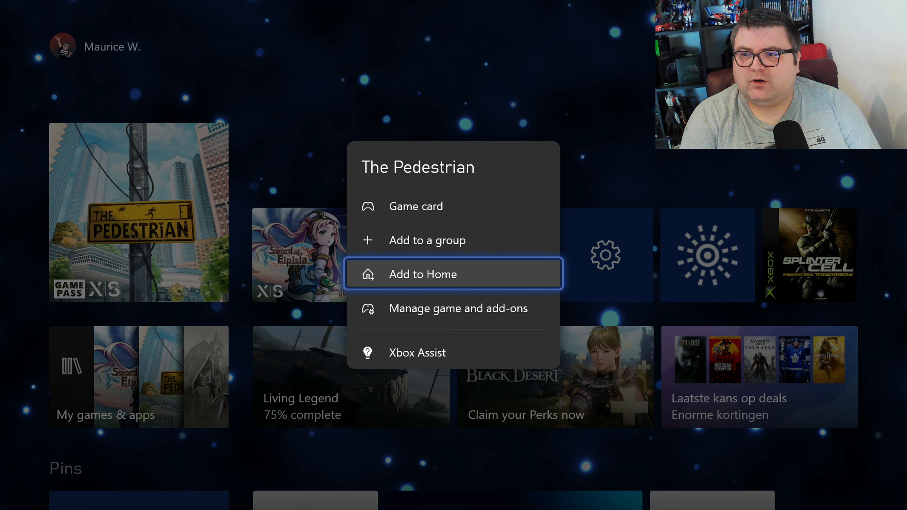
# - Check The Pedestrian's installation details, return Home, and launch the game
pyautogui.click(457, 308)
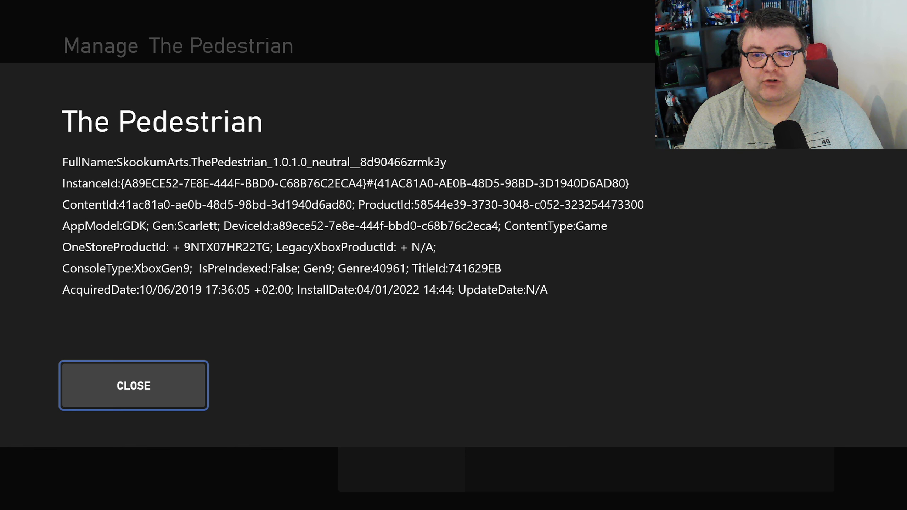
pyautogui.click(134, 385)
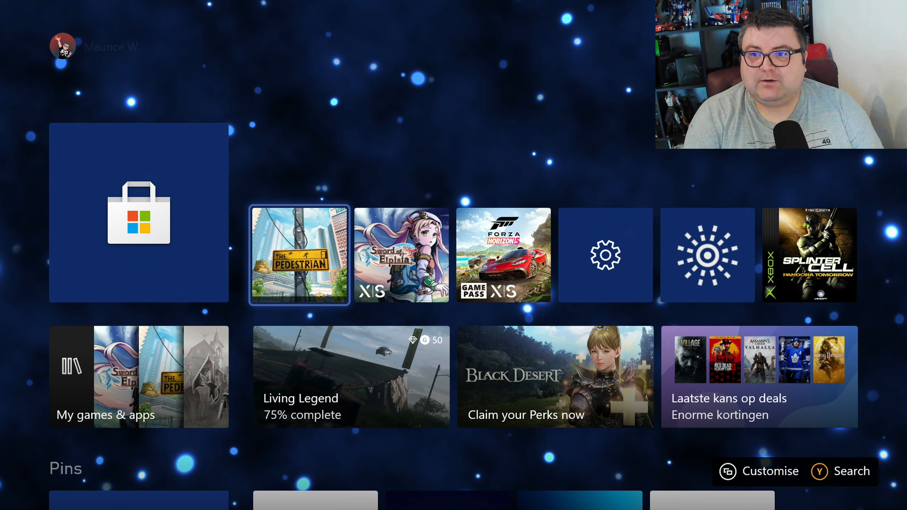
pyautogui.click(298, 255)
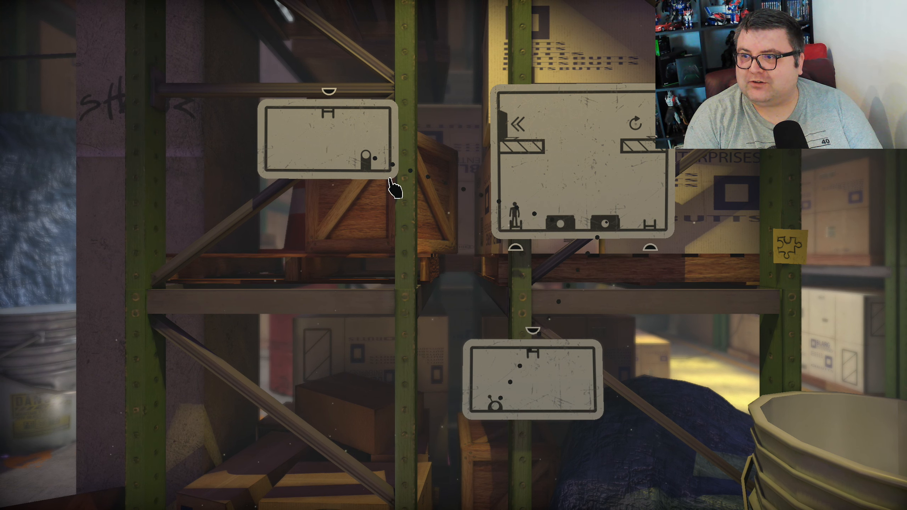
pyautogui.moveTo(546, 396)
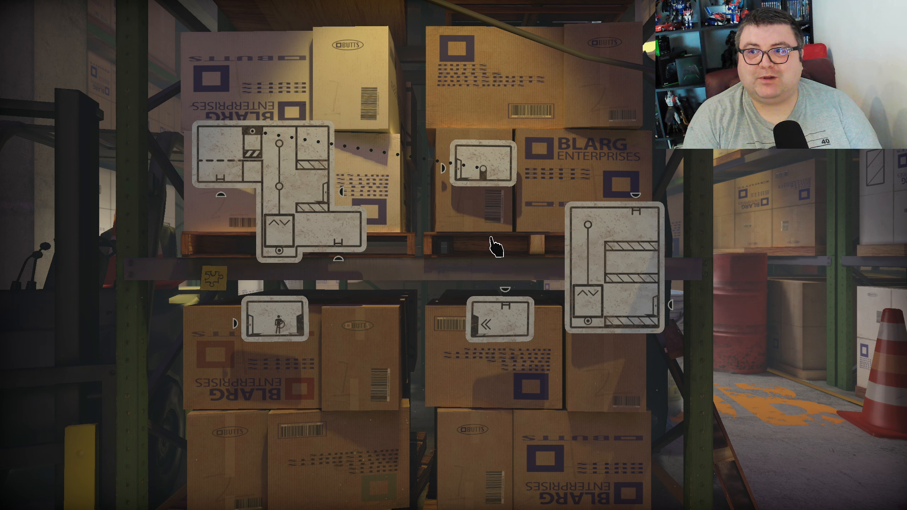
pyautogui.moveTo(348, 298)
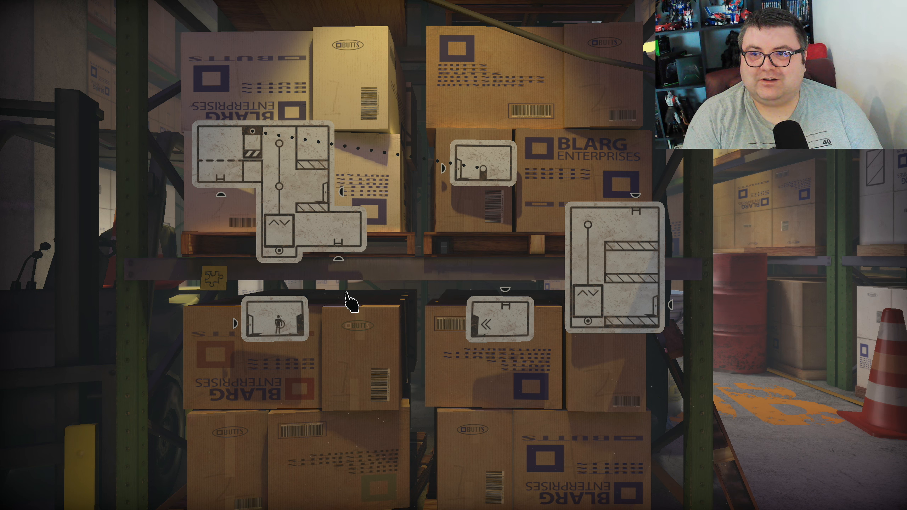
pyautogui.moveTo(459, 173)
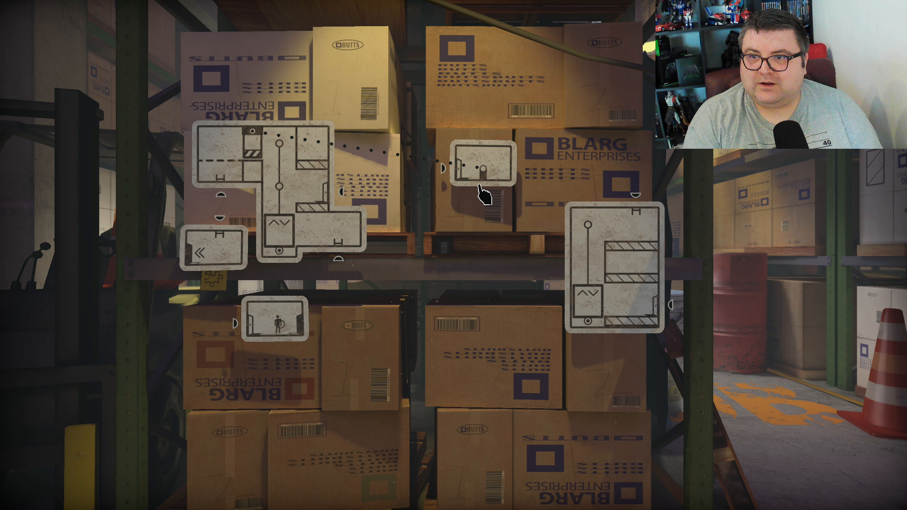
pyautogui.moveTo(476, 171)
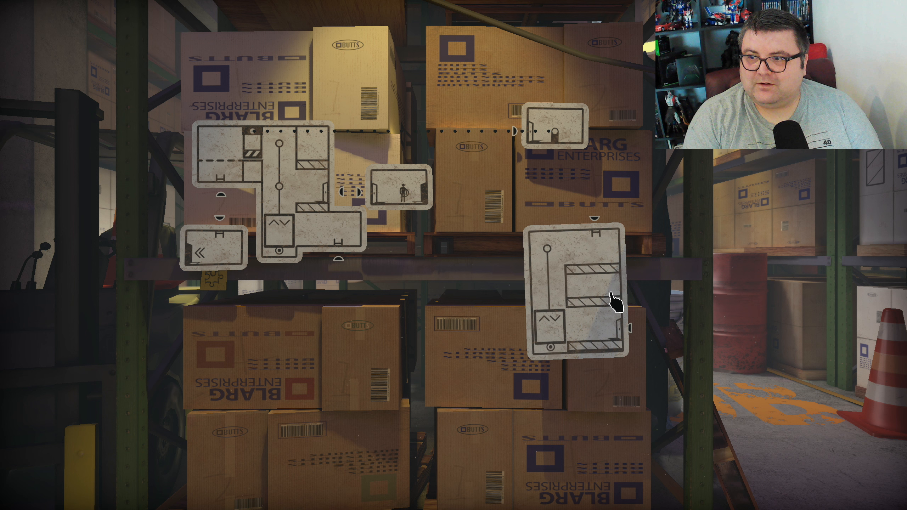
# - Move the tall ladder panel beneath the box shelf
pyautogui.moveTo(573, 289); pyautogui.dragTo(315, 347)
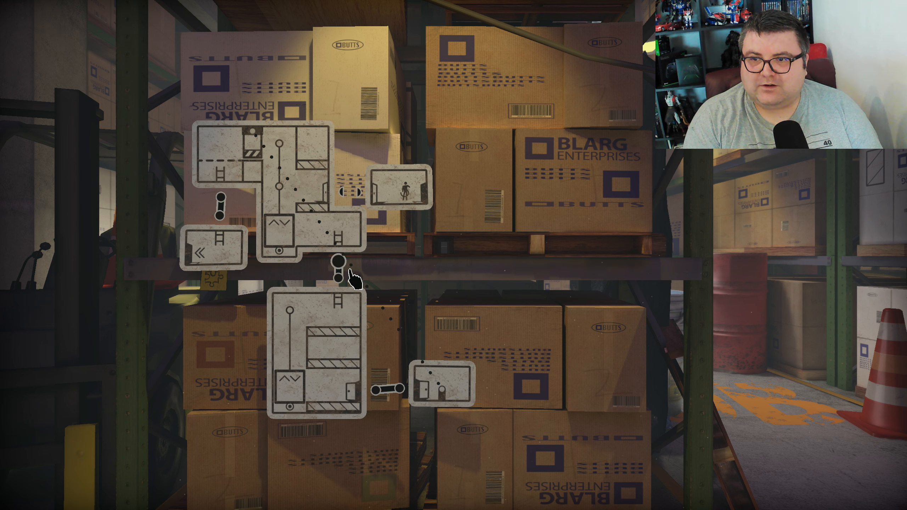
pyautogui.moveTo(390, 271)
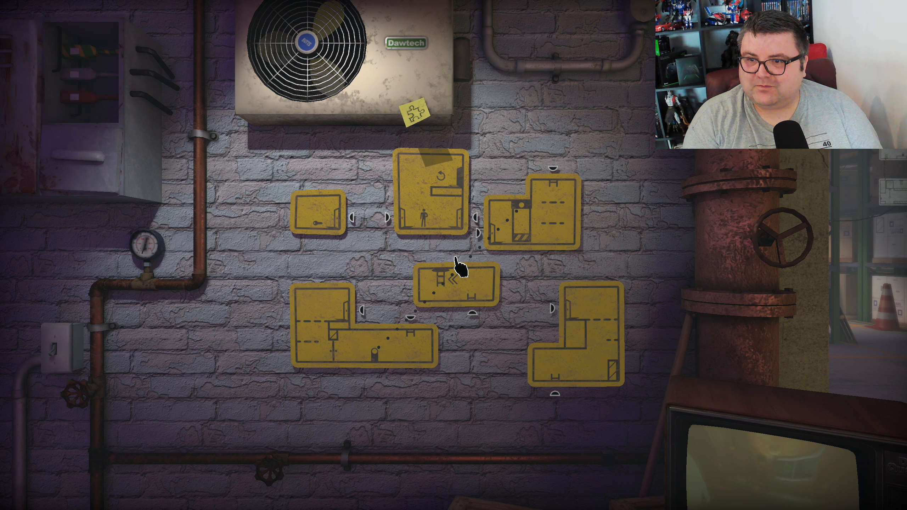
pyautogui.moveTo(454, 284)
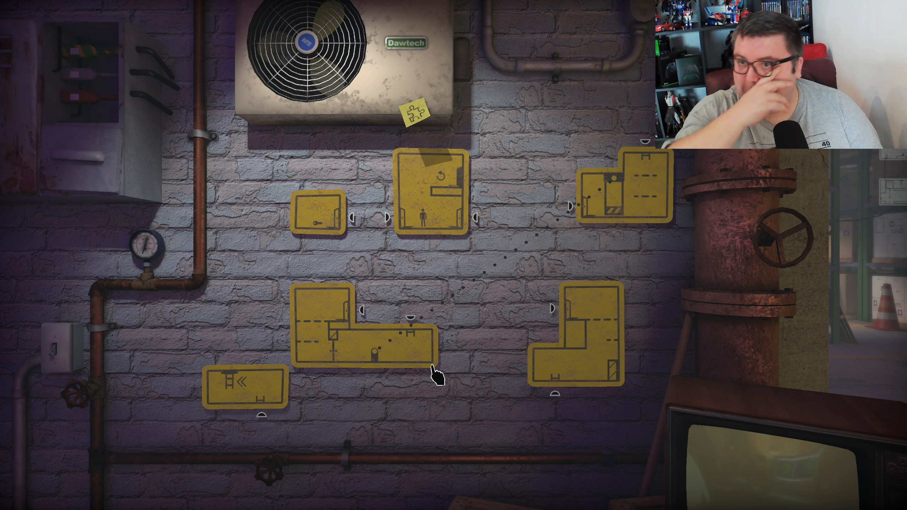
pyautogui.moveTo(393, 223)
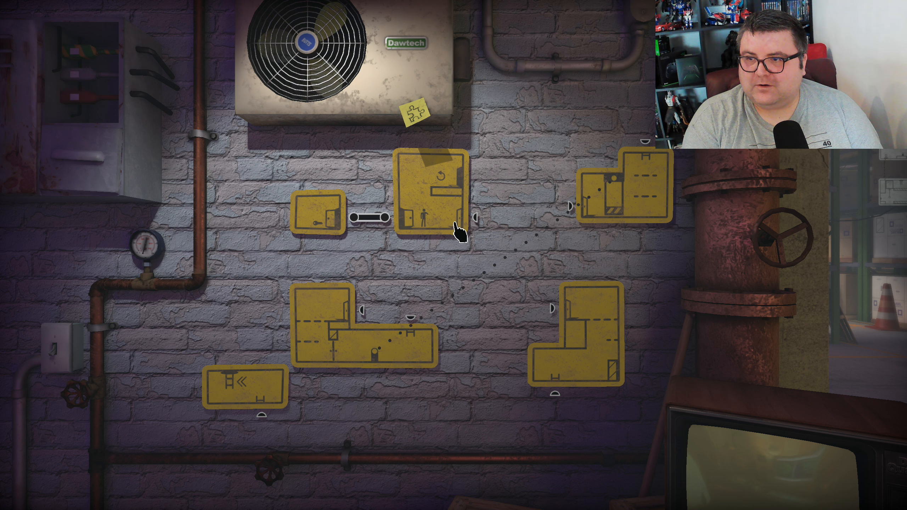
# - Connect the starting room's doorway to the L-shaped panel
pyautogui.moveTo(477, 219); pyautogui.dragTo(549, 307)
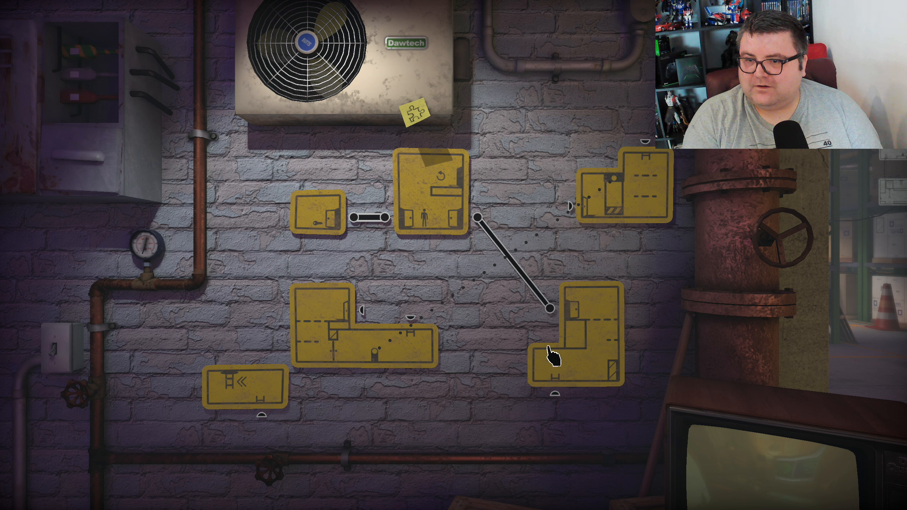
pyautogui.moveTo(511, 357)
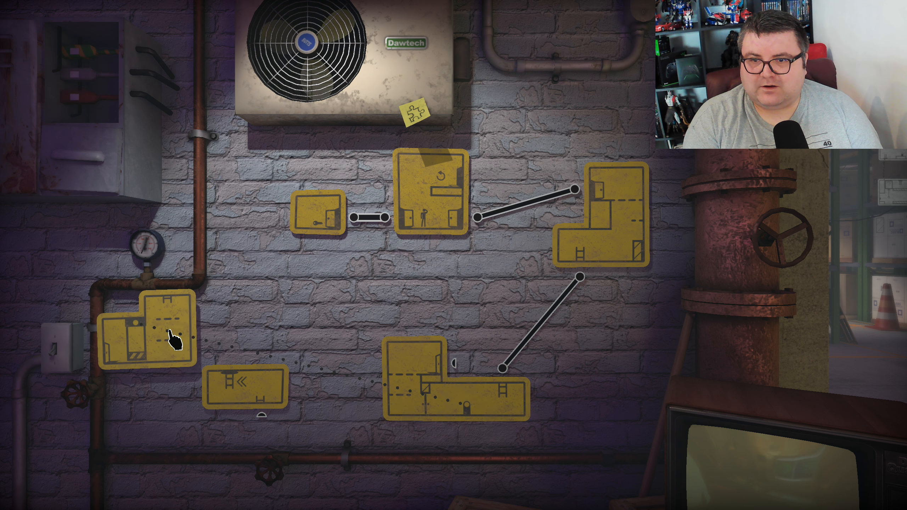
# - Reposition the L-shaped panel from the bottom to the middle-left of the wall
pyautogui.moveTo(166, 335); pyautogui.dragTo(471, 300)
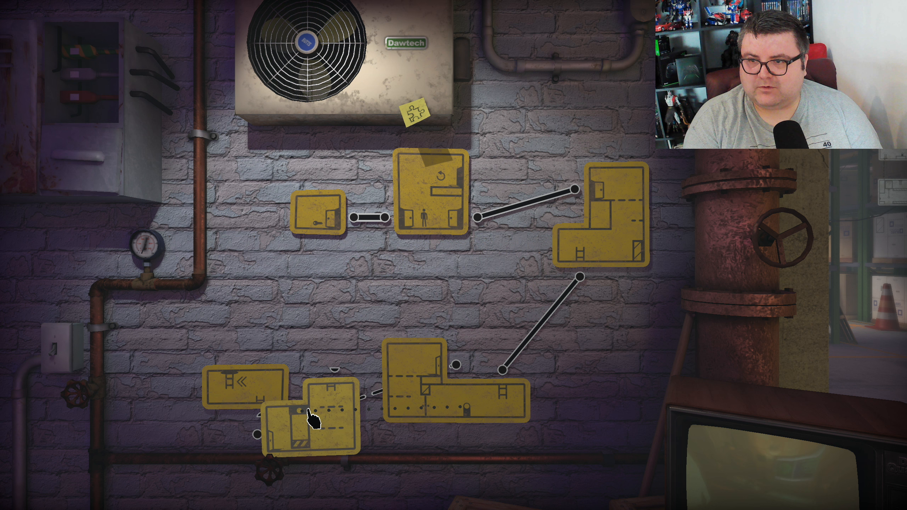
pyautogui.moveTo(313, 416); pyautogui.dragTo(320, 301)
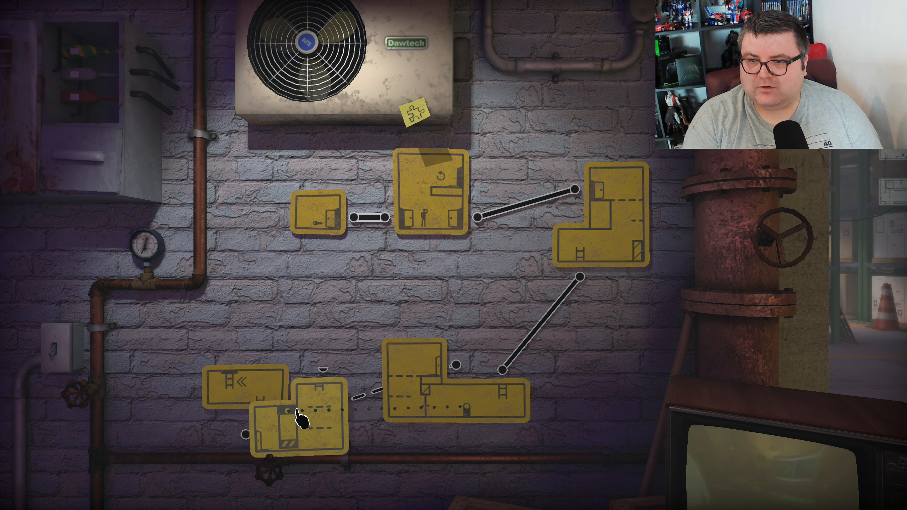
pyautogui.moveTo(301, 422); pyautogui.dragTo(301, 301)
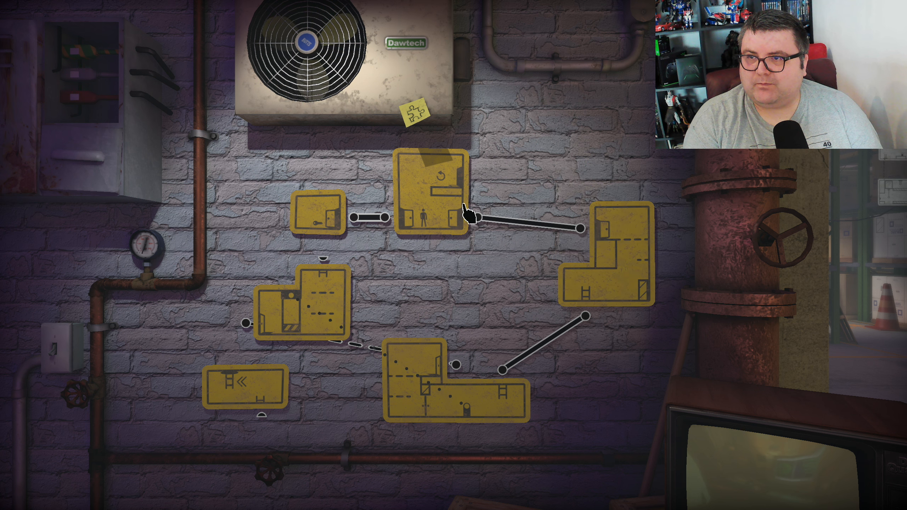
pyautogui.moveTo(439, 206)
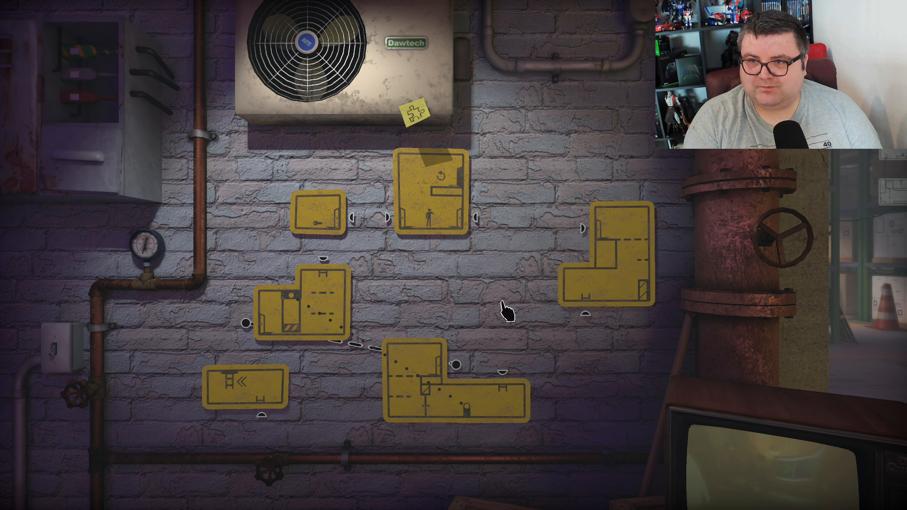
pyautogui.moveTo(442, 231)
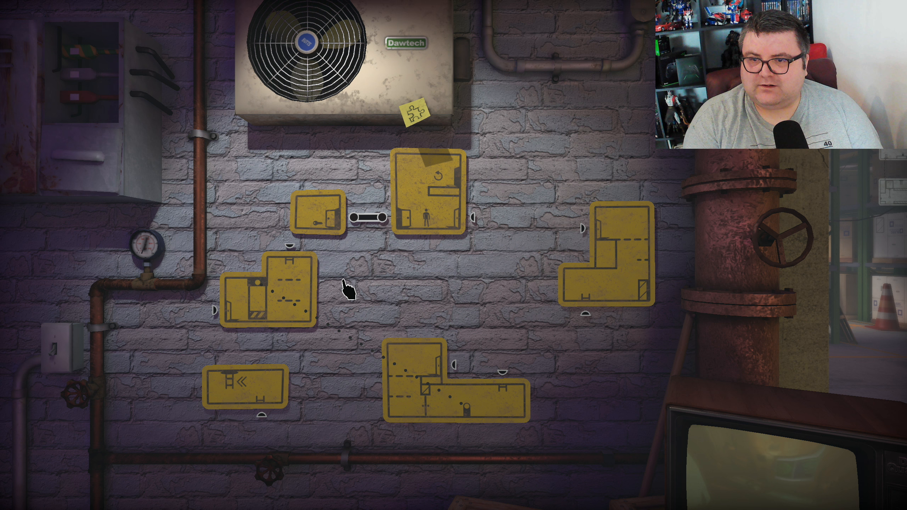
pyautogui.moveTo(356, 298)
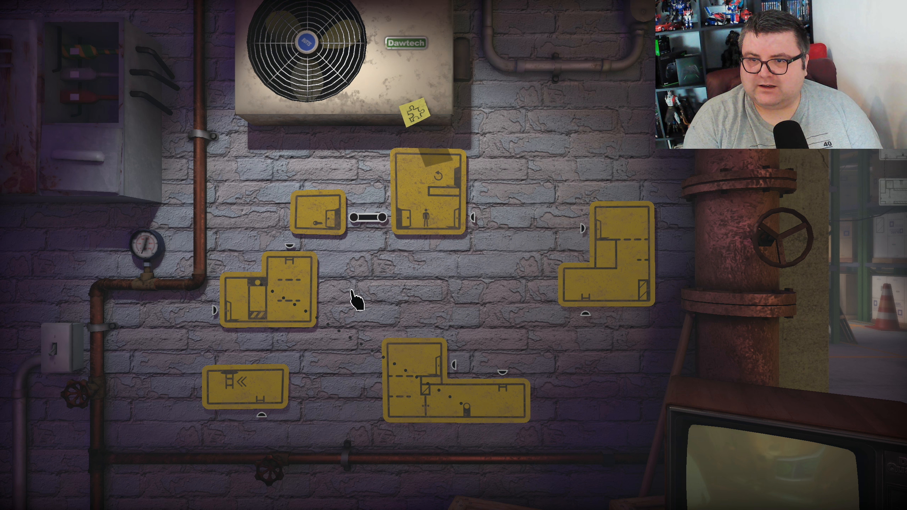
pyautogui.moveTo(451, 301)
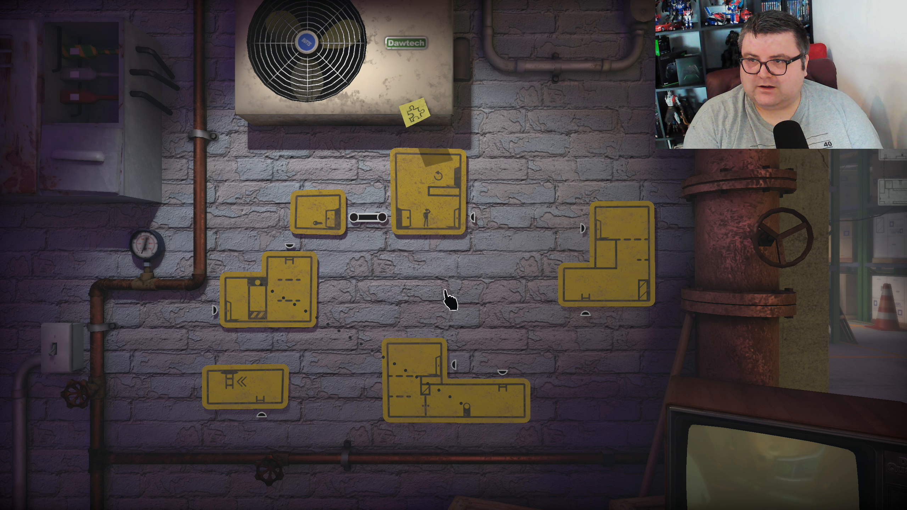
pyautogui.moveTo(610, 282)
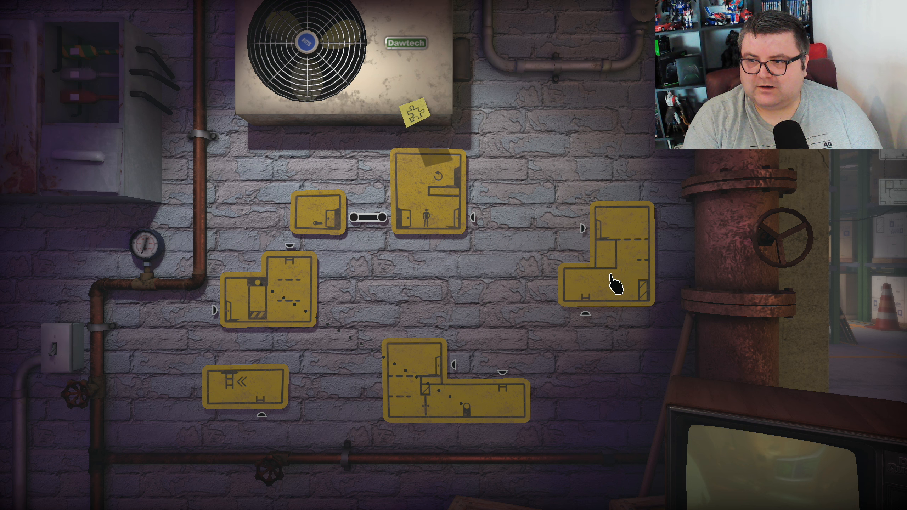
# - Nudge the right L-shaped and two-room panels, then link the right panel to the lower panel
pyautogui.moveTo(613, 281); pyautogui.dragTo(564, 277)
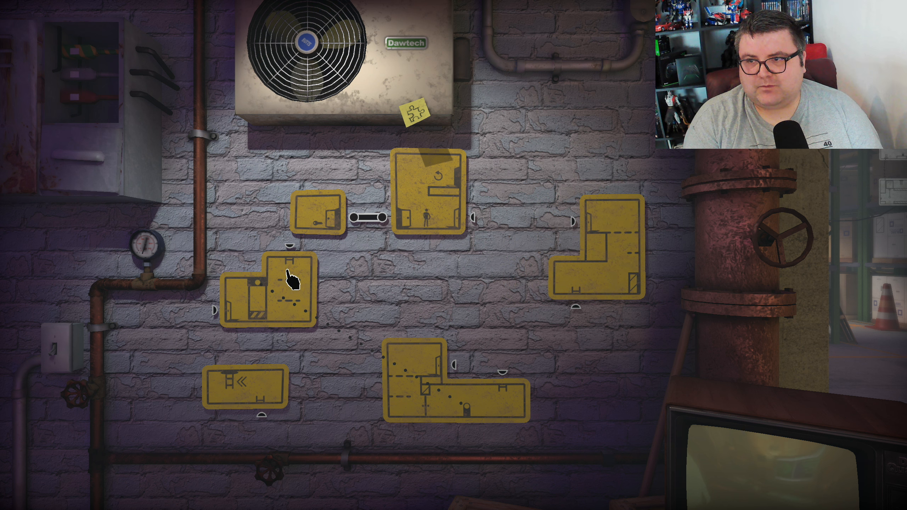
pyautogui.moveTo(276, 283); pyautogui.dragTo(556, 283)
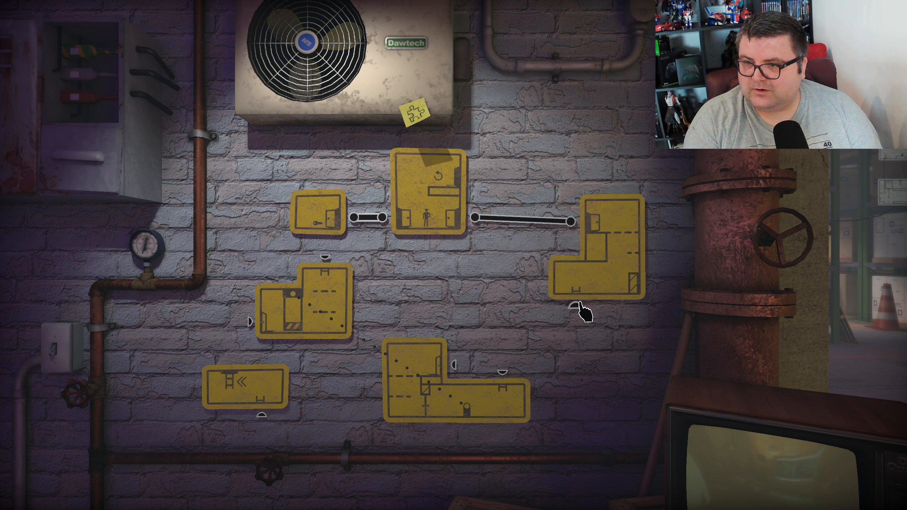
pyautogui.moveTo(577, 307); pyautogui.dragTo(502, 369)
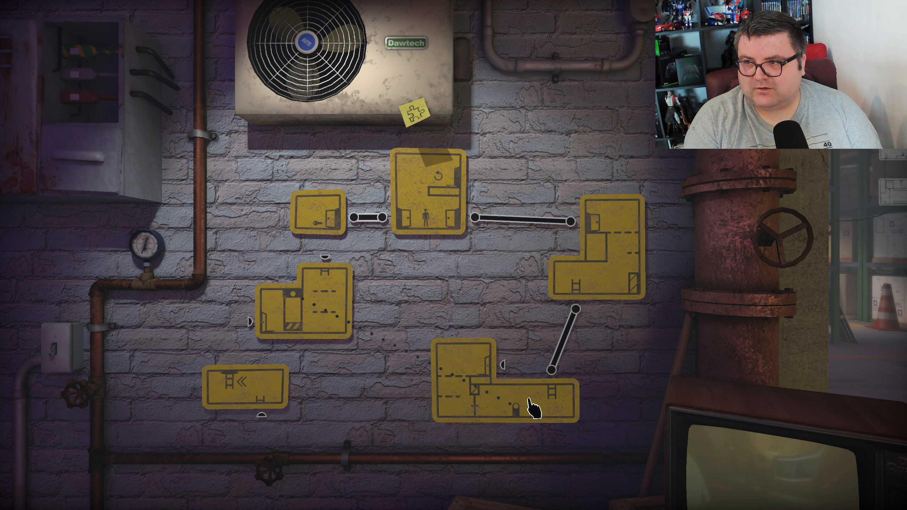
pyautogui.moveTo(448, 410)
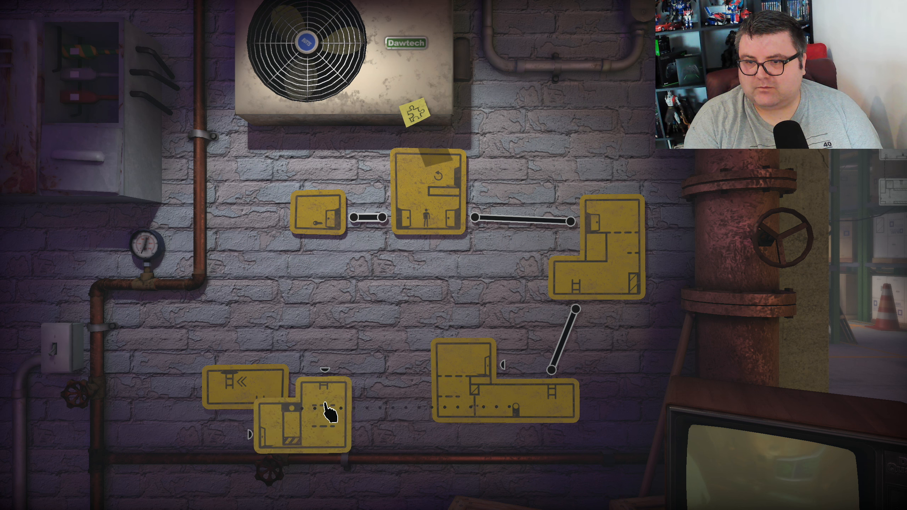
# - Move the two-room panel beside the right panel and wire the lower L-shaped panel to it
pyautogui.moveTo(324, 405); pyautogui.dragTo(356, 295)
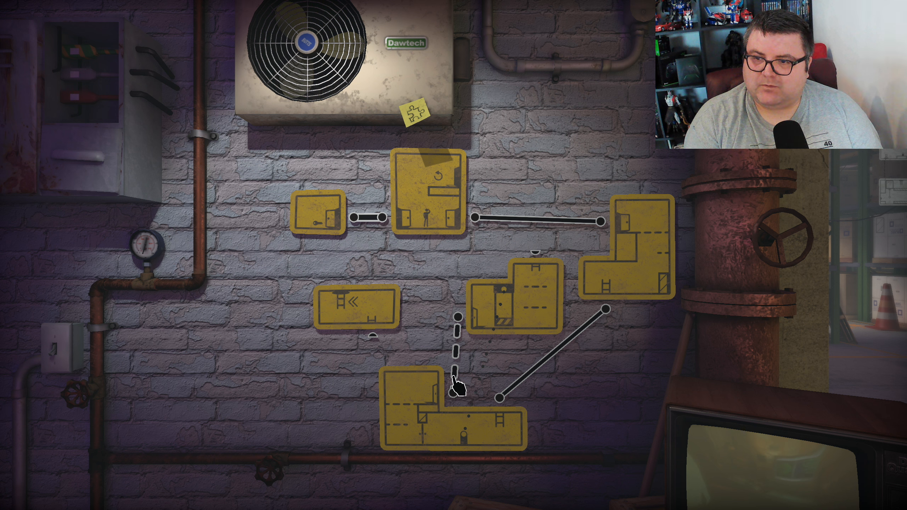
pyautogui.moveTo(459, 350)
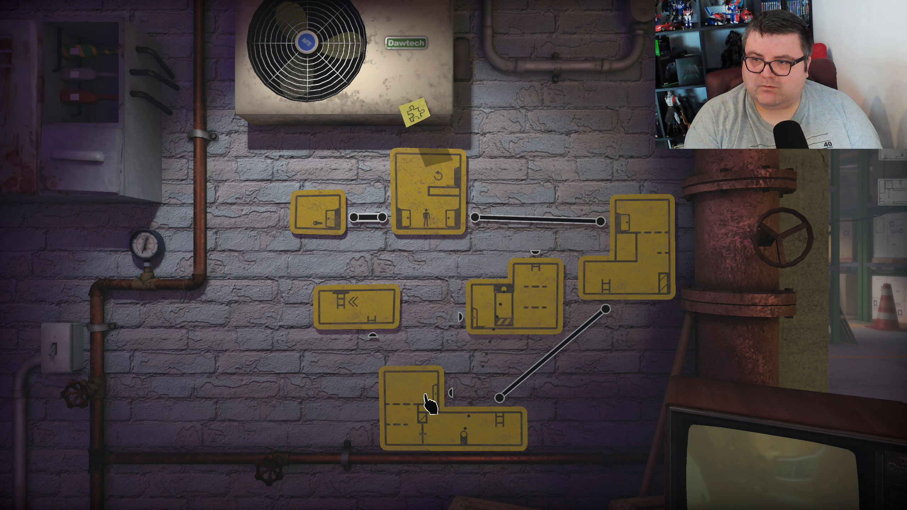
pyautogui.moveTo(428, 411); pyautogui.dragTo(269, 376)
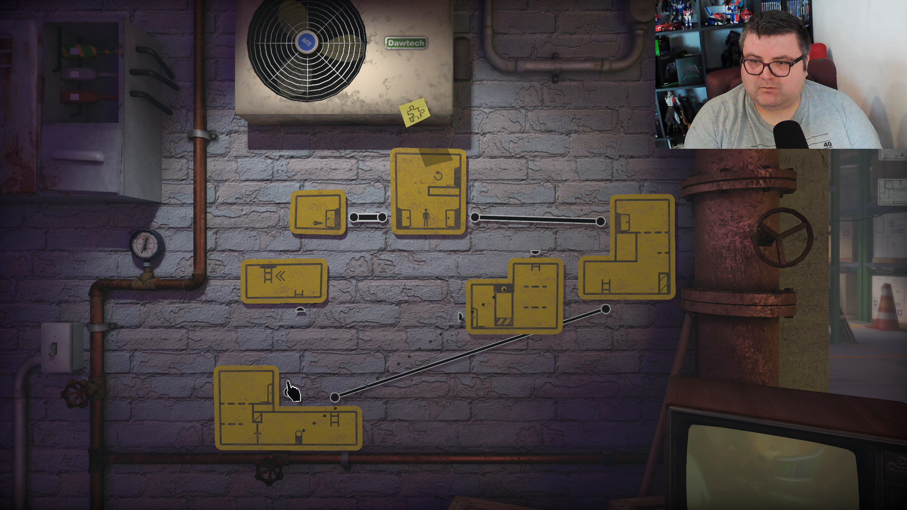
pyautogui.moveTo(334, 395); pyautogui.dragTo(455, 317)
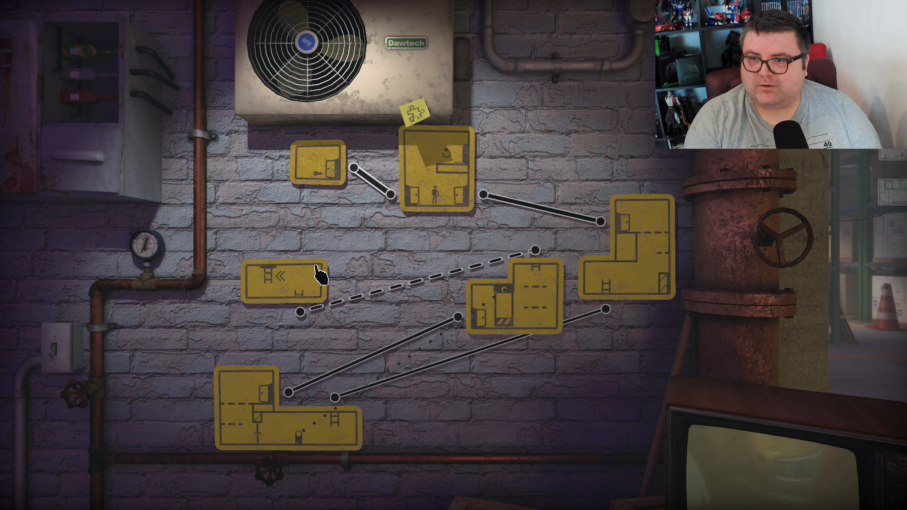
# - Place the ladder panel just below the key sign
pyautogui.moveTo(281, 281); pyautogui.dragTo(333, 214)
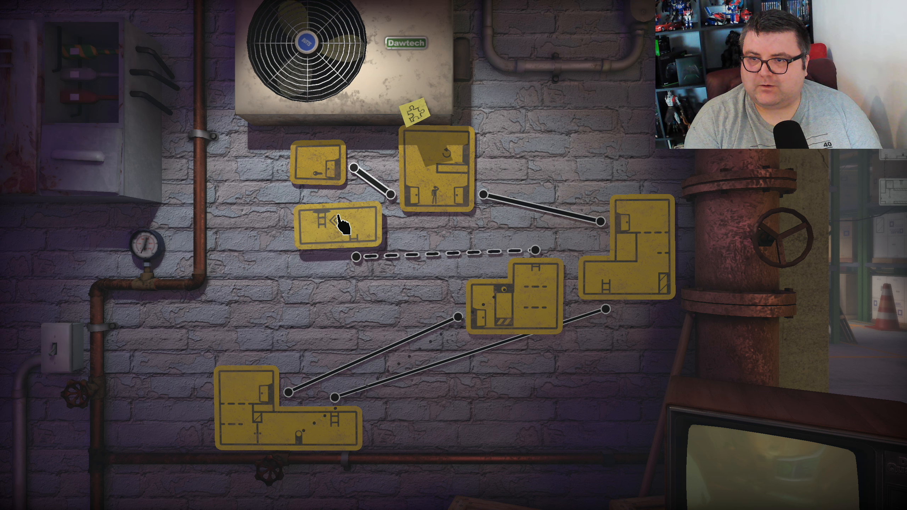
pyautogui.moveTo(333, 226); pyautogui.dragTo(243, 246)
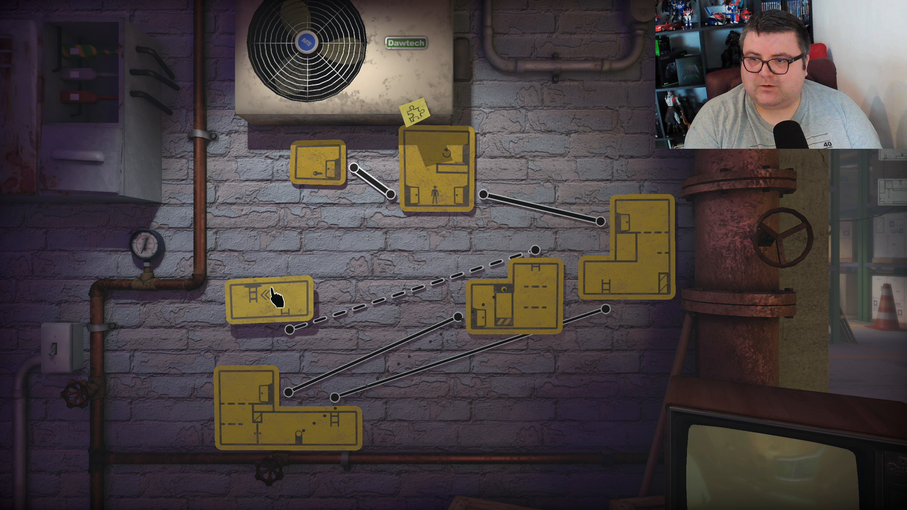
pyautogui.moveTo(263, 295); pyautogui.dragTo(399, 214)
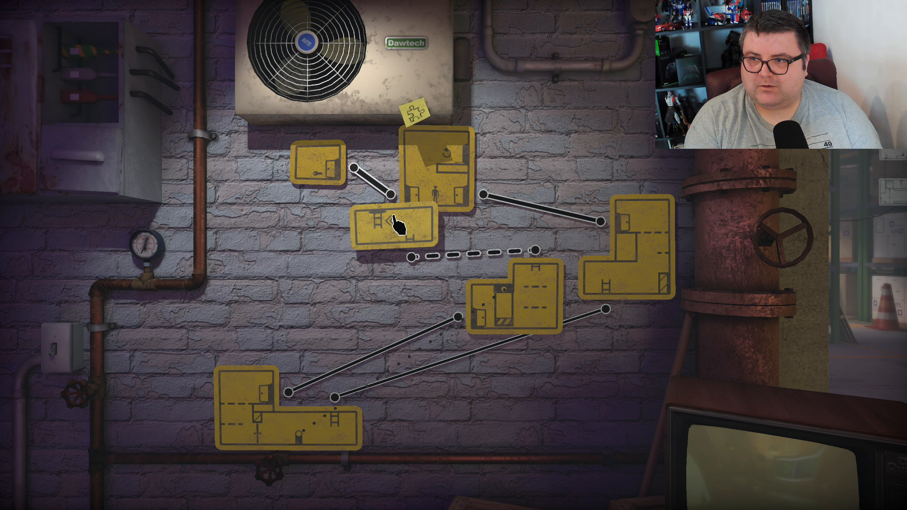
pyautogui.moveTo(394, 226); pyautogui.dragTo(555, 142)
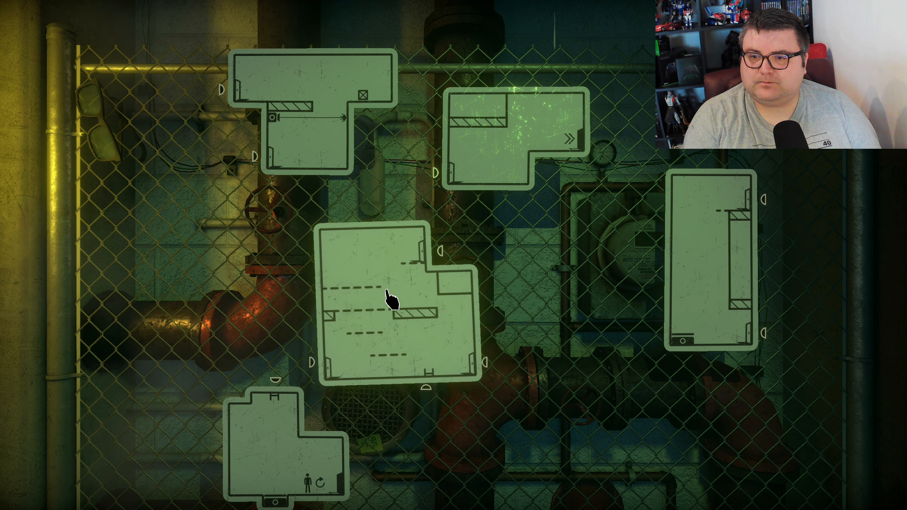
# - Shift the large central panel and remove its link to the right-hand panel
pyautogui.moveTo(393, 298); pyautogui.dragTo(236, 266)
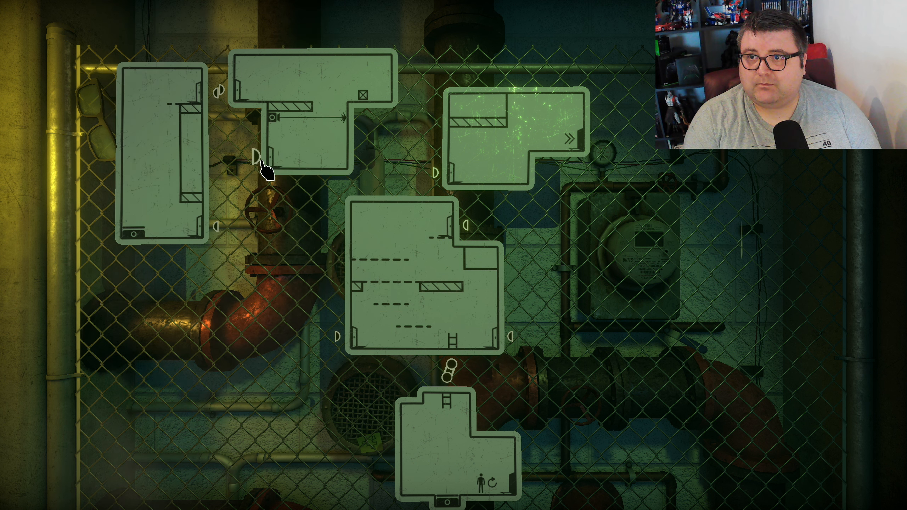
pyautogui.moveTo(431, 171)
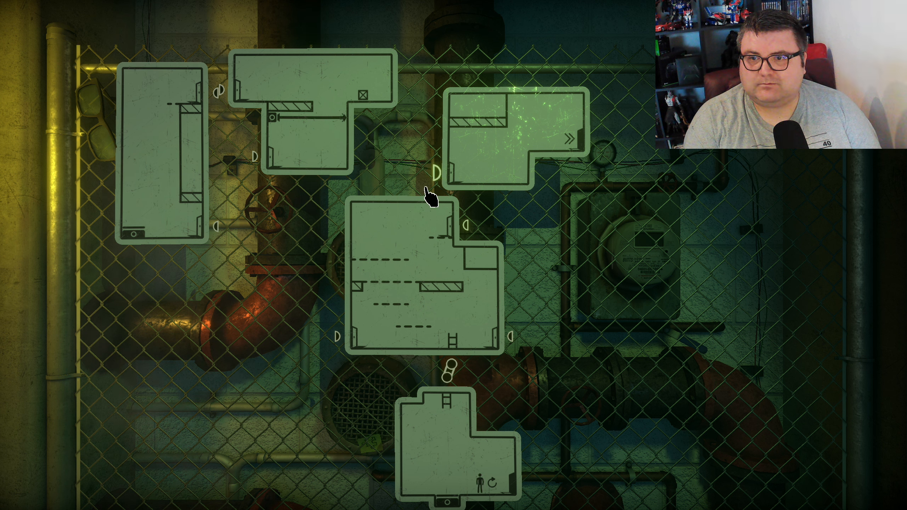
pyautogui.moveTo(304, 313)
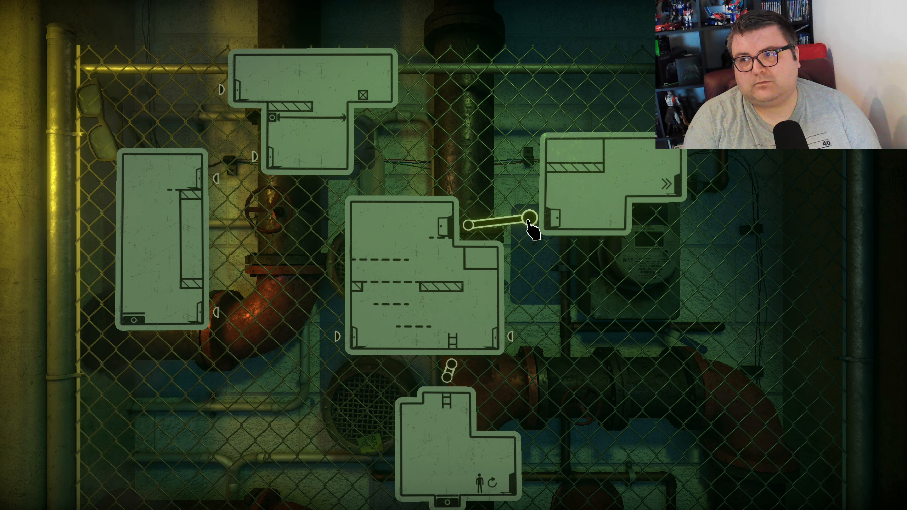
pyautogui.click(526, 219)
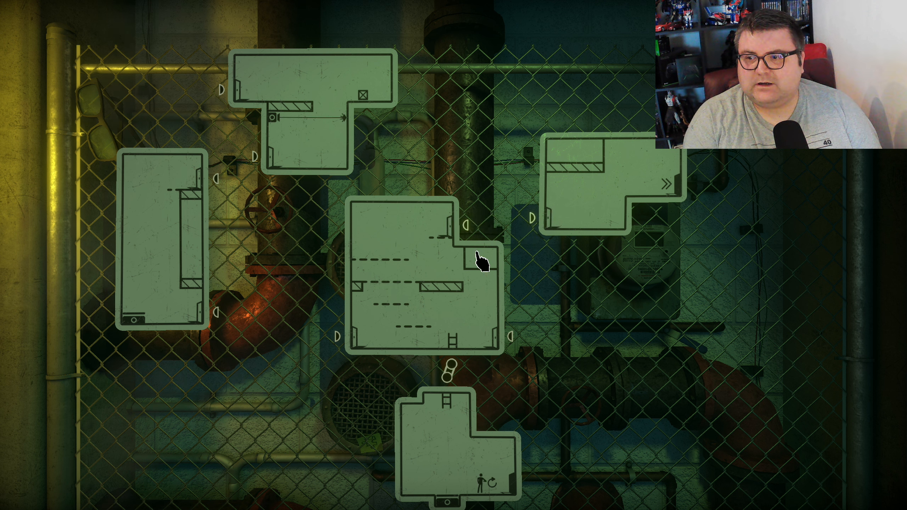